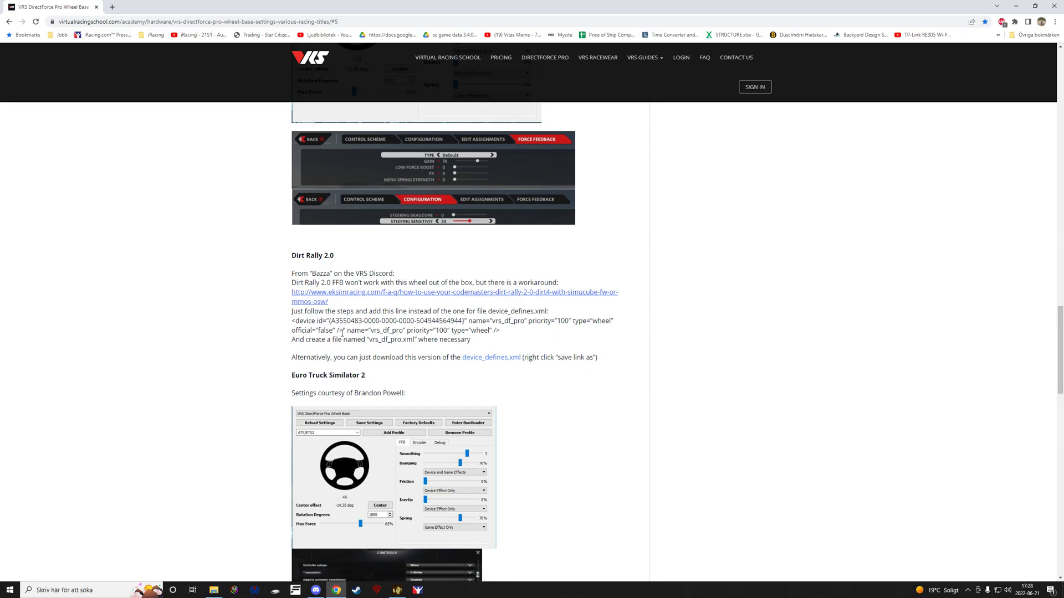
mouse_move(246, 153)
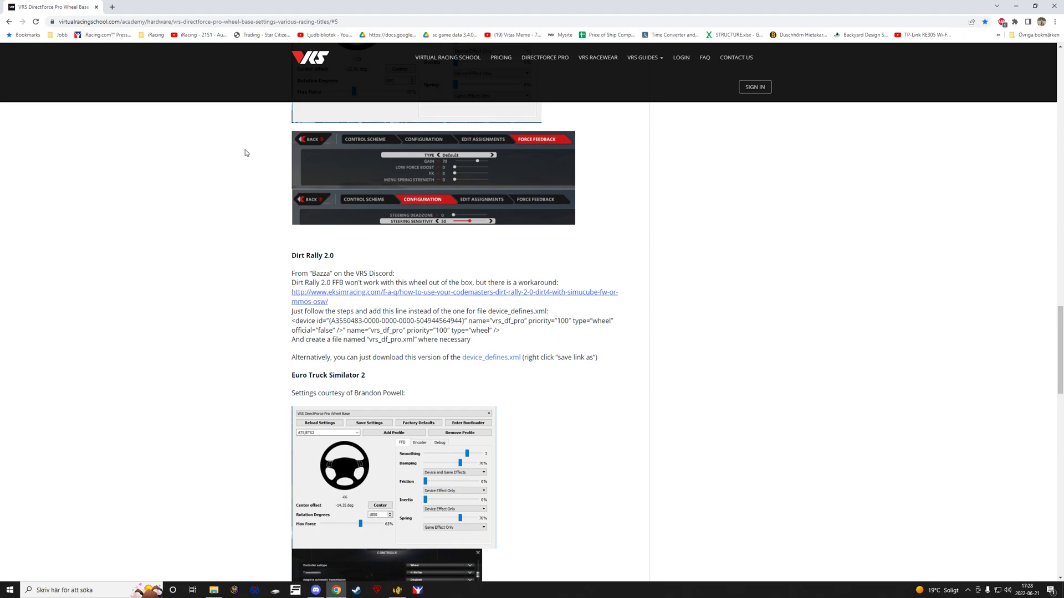
mouse_move(155, 107)
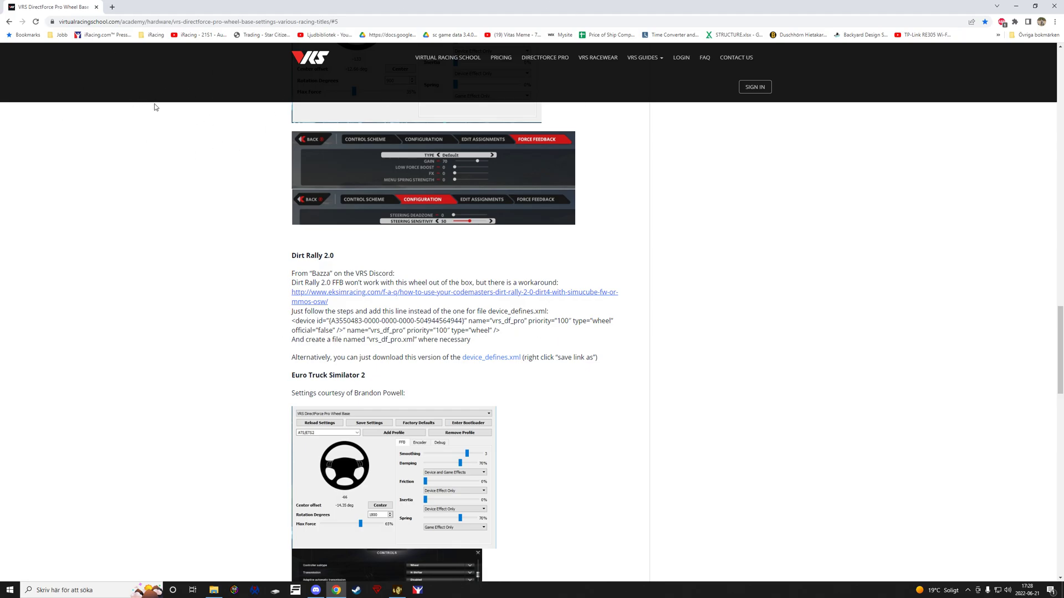
mouse_move(445, 346)
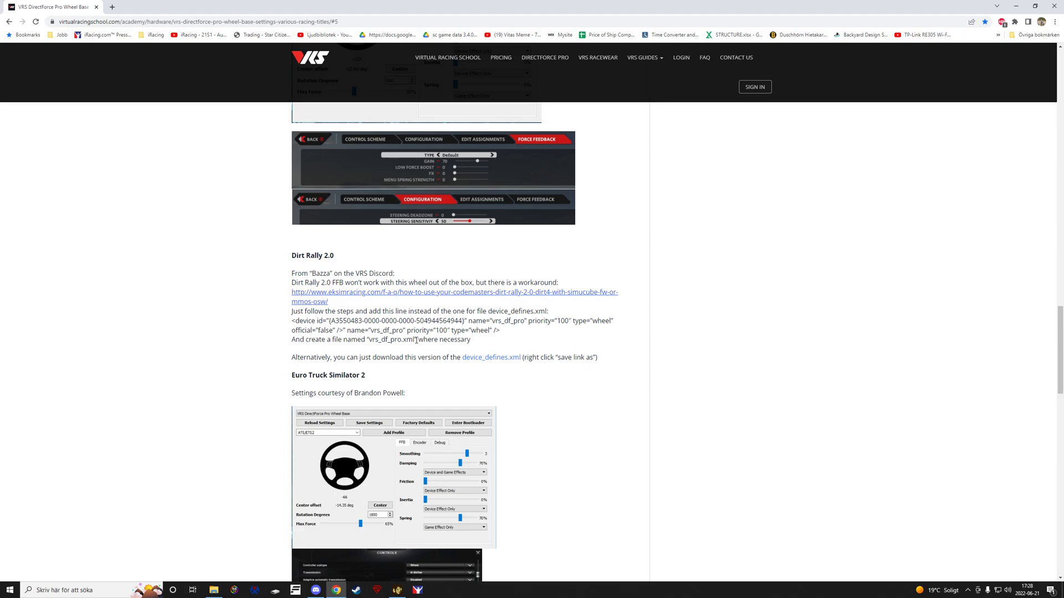
mouse_move(316, 299)
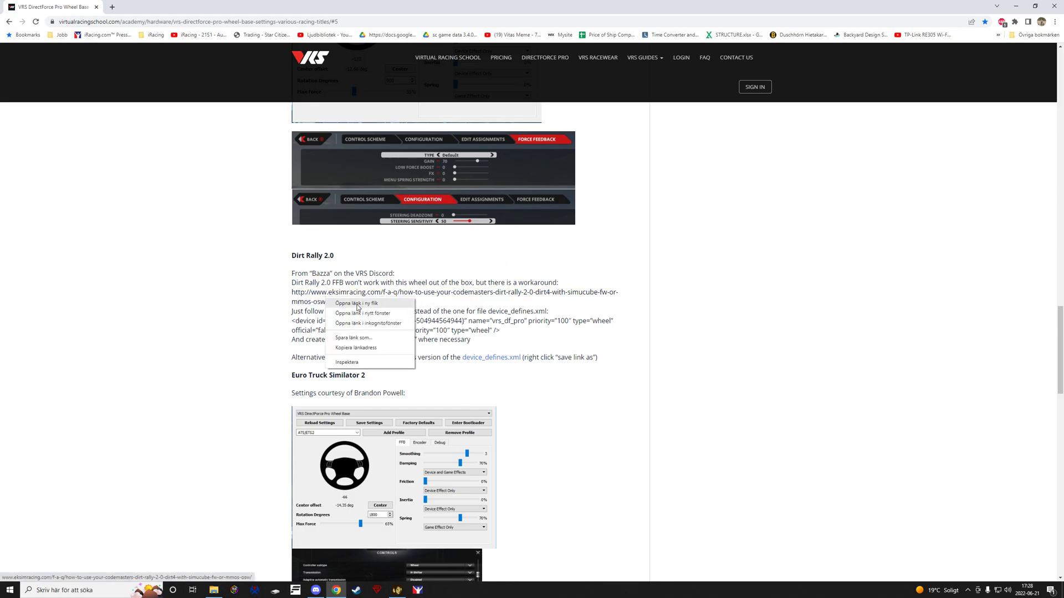
Read the EKSimRacing workaround guide down to its MMOS device_defines.xml line.
click(357, 302)
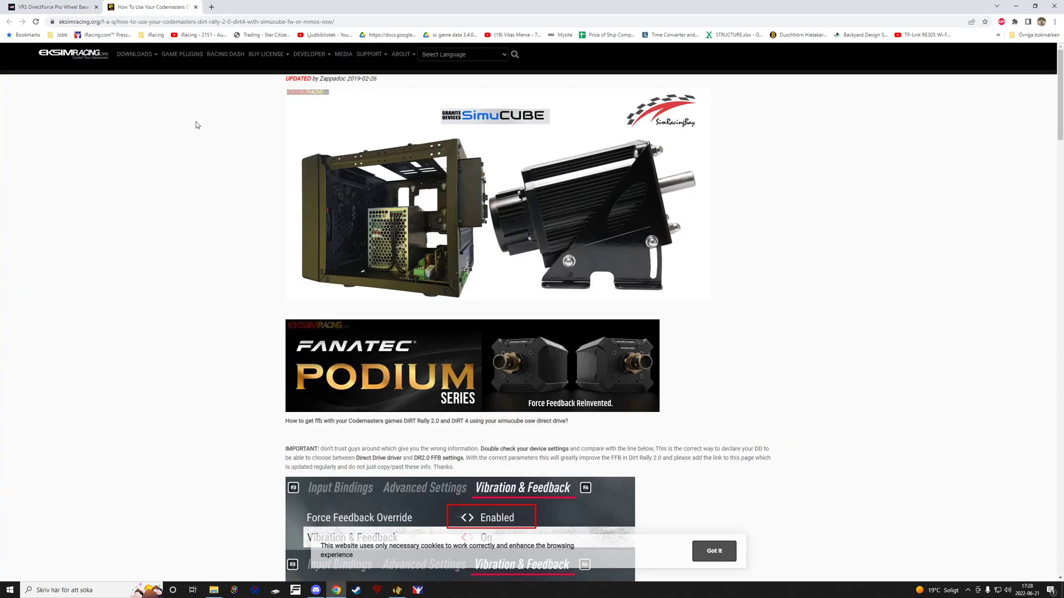
scroll(down, 3)
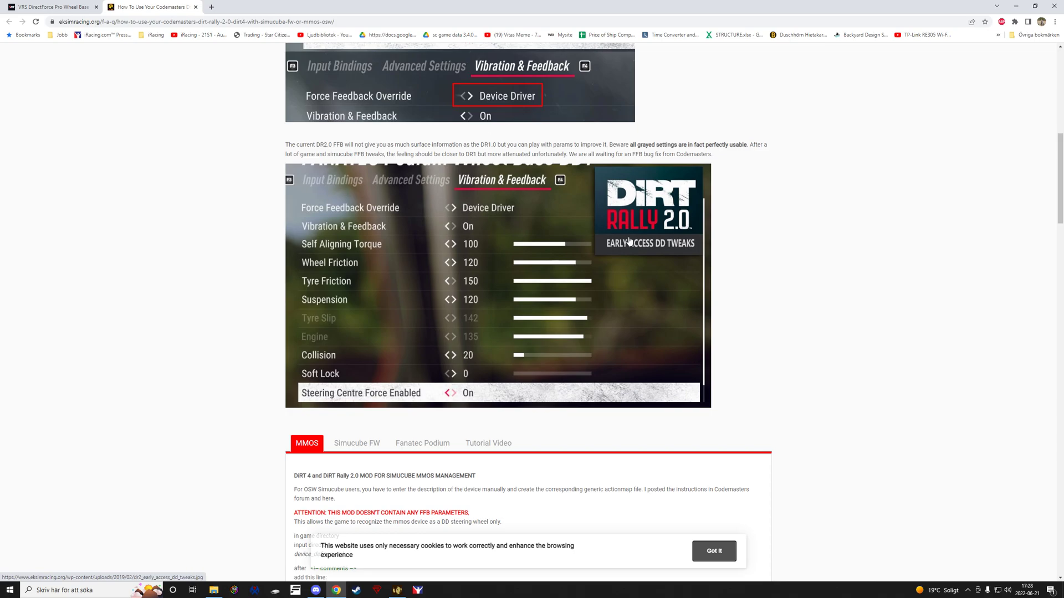
scroll(down, 3)
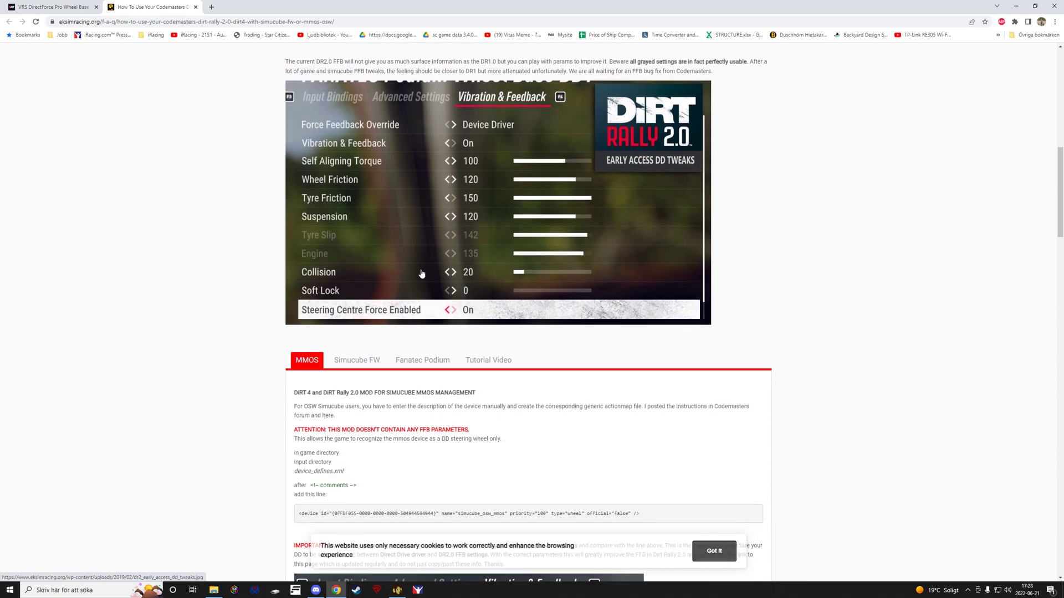
scroll(down, 3)
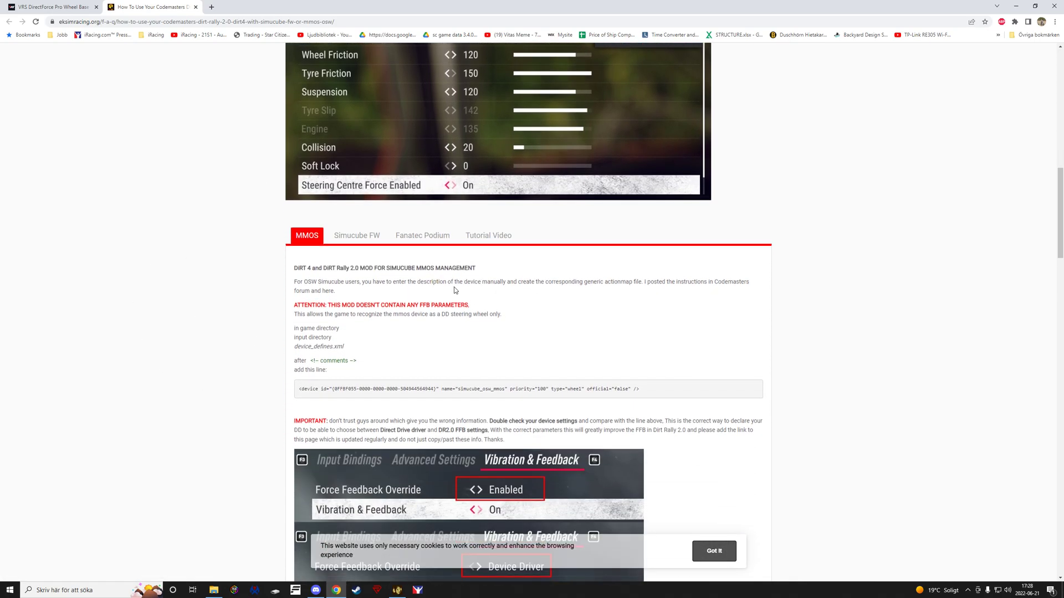
scroll(down, 3)
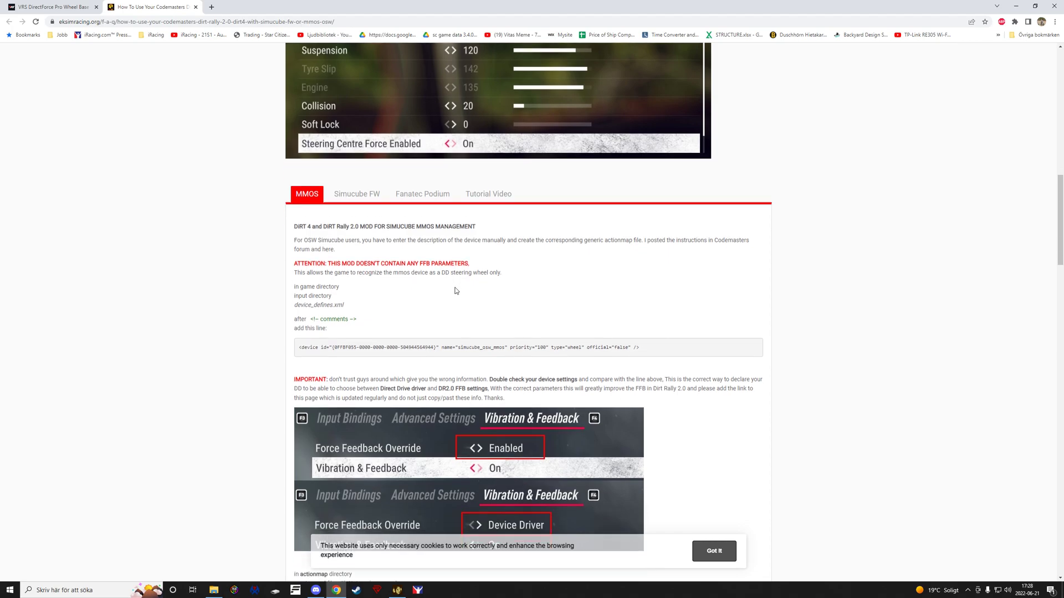
mouse_move(403, 397)
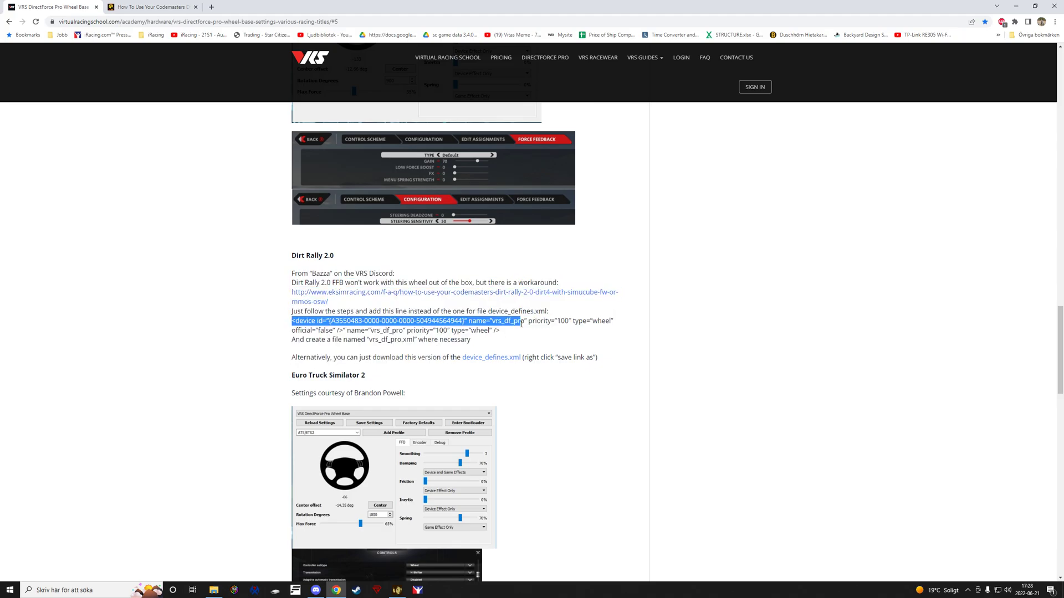
Select the <device id=... vrs_df_pro ... /> line on the VRS guide.
drag(521, 322, 444, 330)
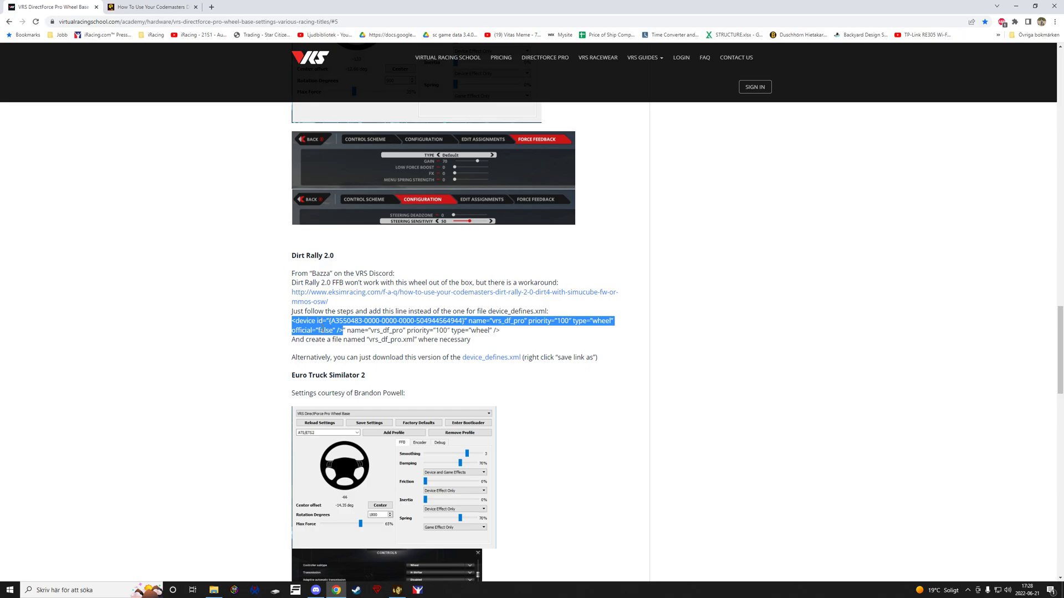
mouse_move(103, 295)
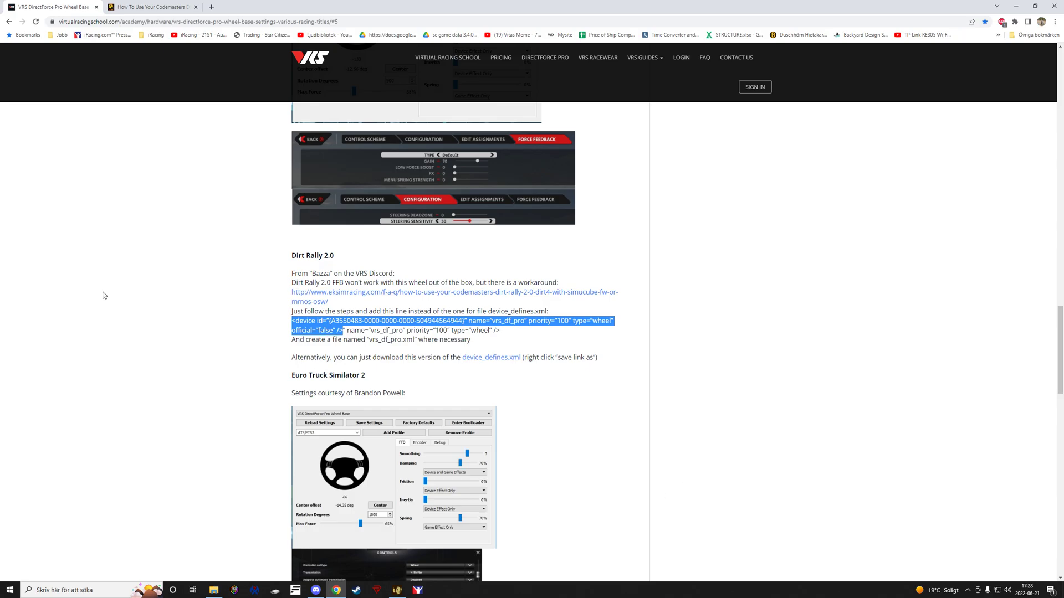
mouse_move(390, 299)
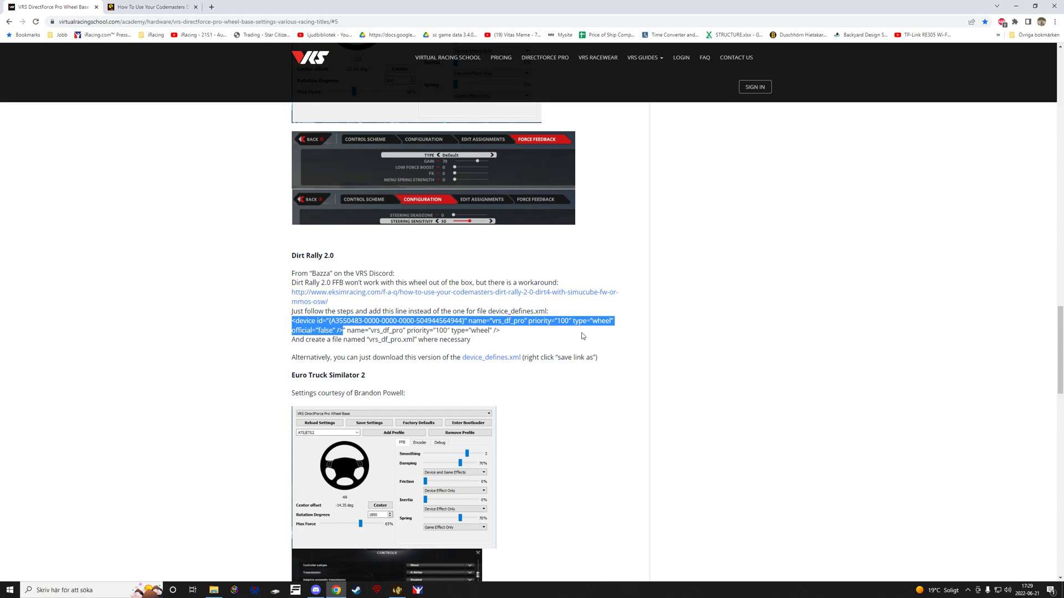
Navigate to C:\Program Files (x86)\Steam\...\DiRT Rally 2.0\input\devices.
click(210, 591)
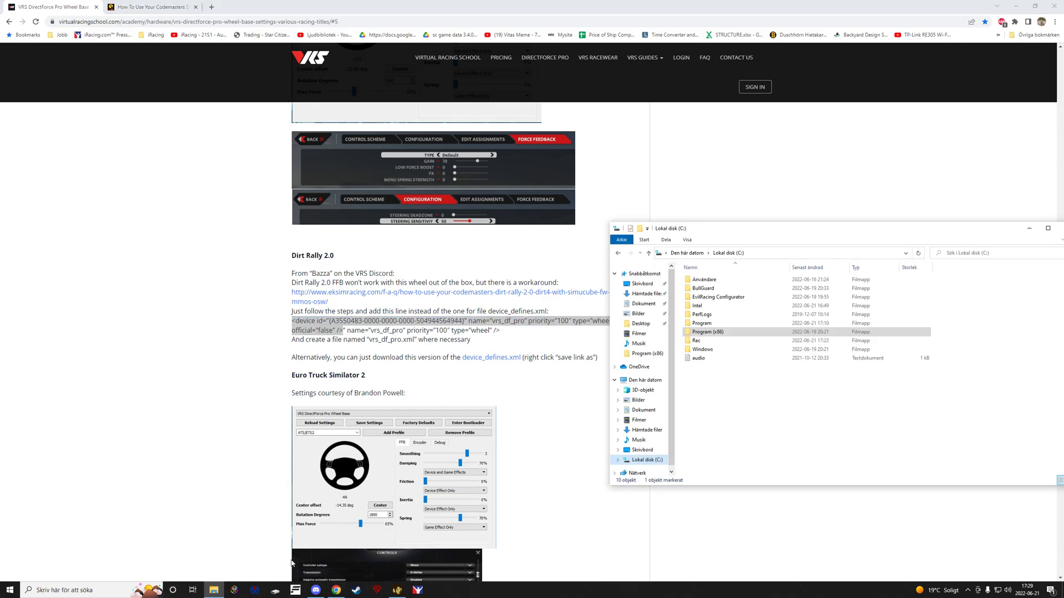
mouse_move(628, 512)
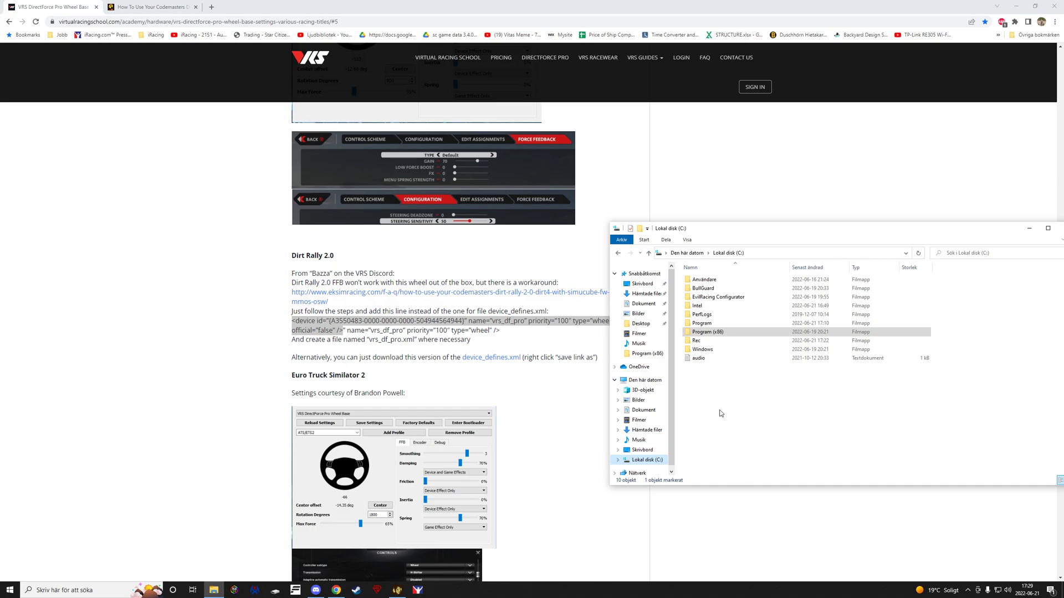
click(711, 333)
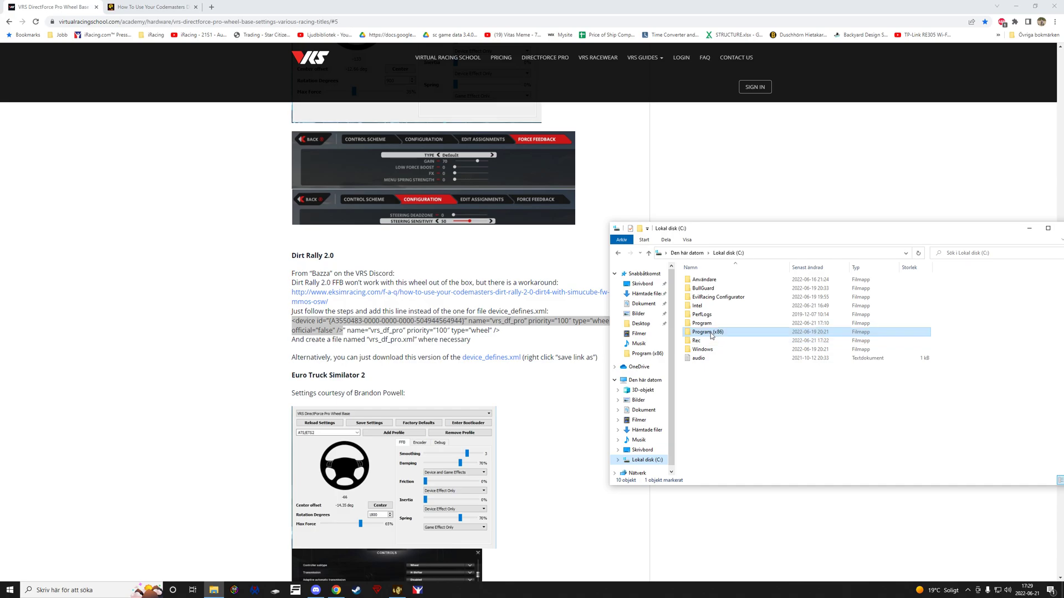
double_click(707, 332)
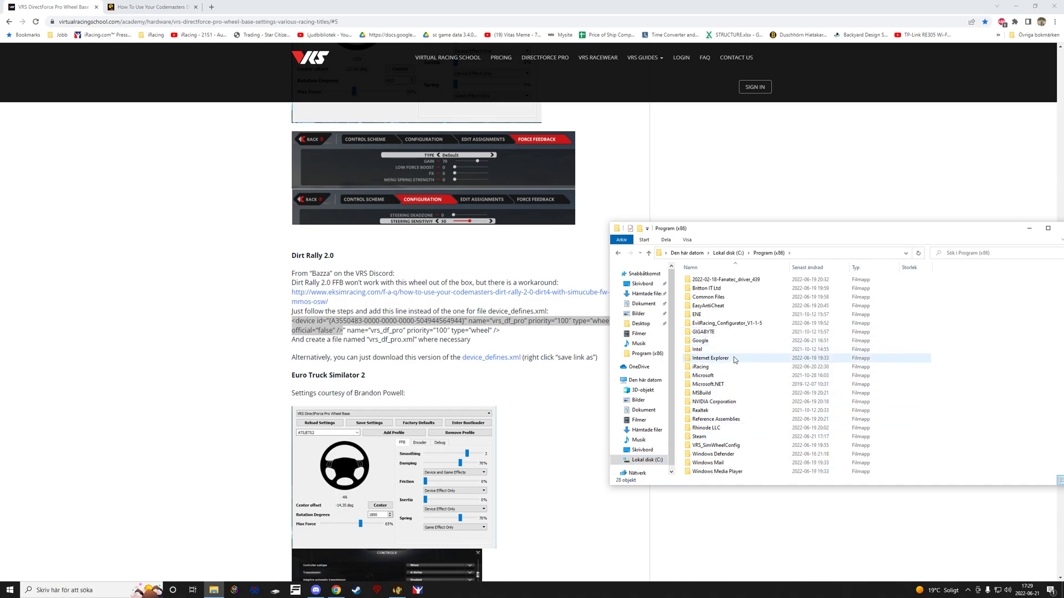
double_click(699, 437)
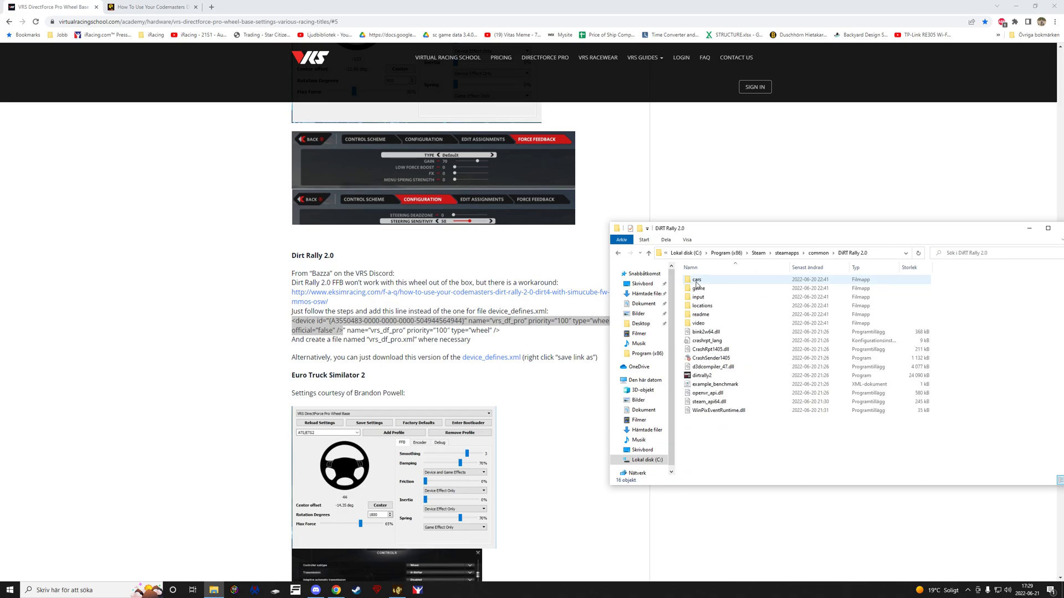
double_click(697, 297)
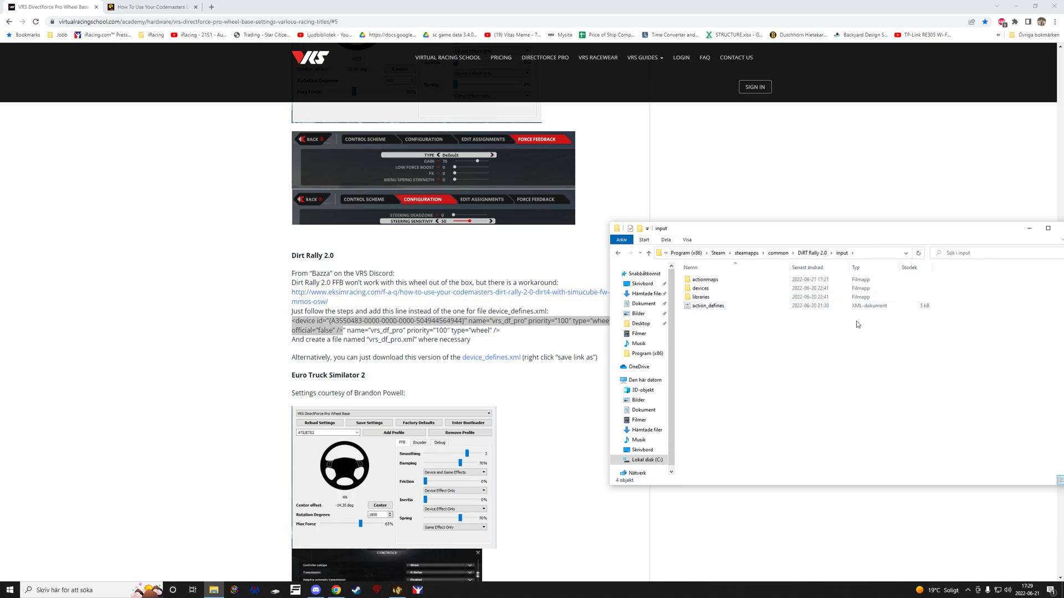
double_click(700, 288)
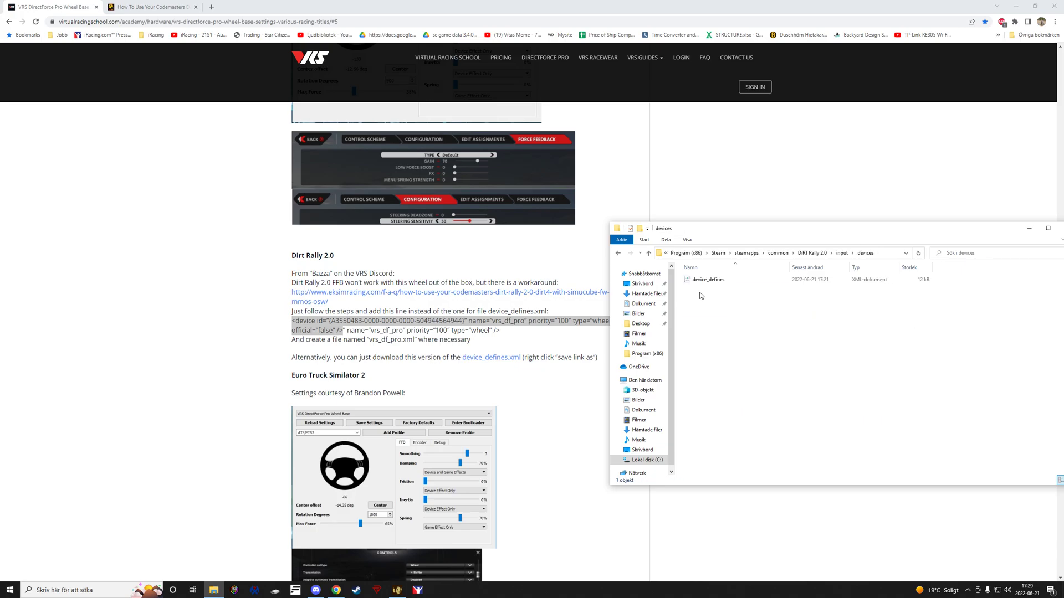
Edit device_defines.xml with Notepad++.
right_click(707, 279)
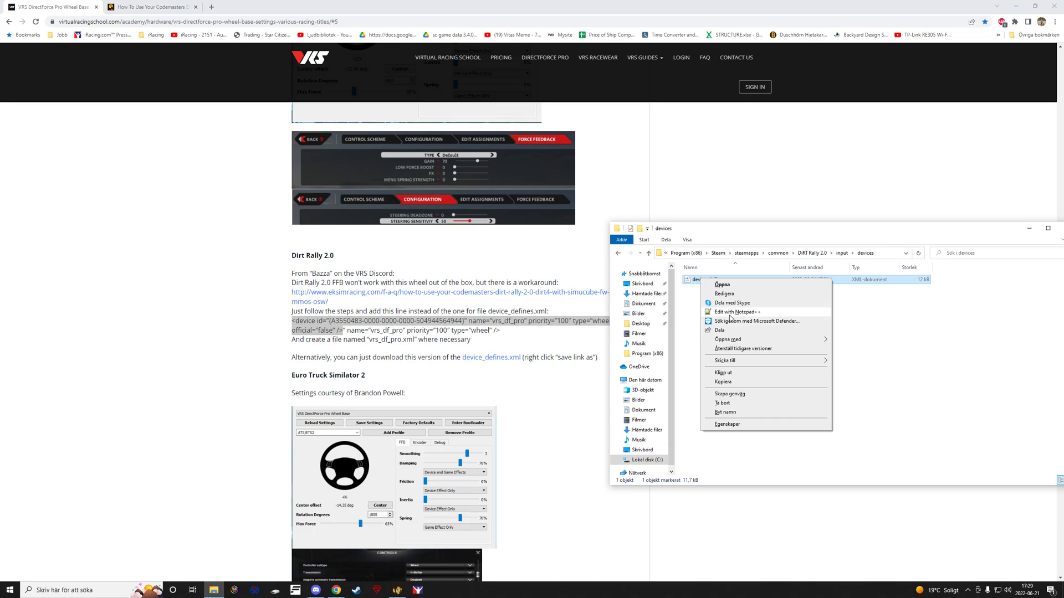
click(736, 312)
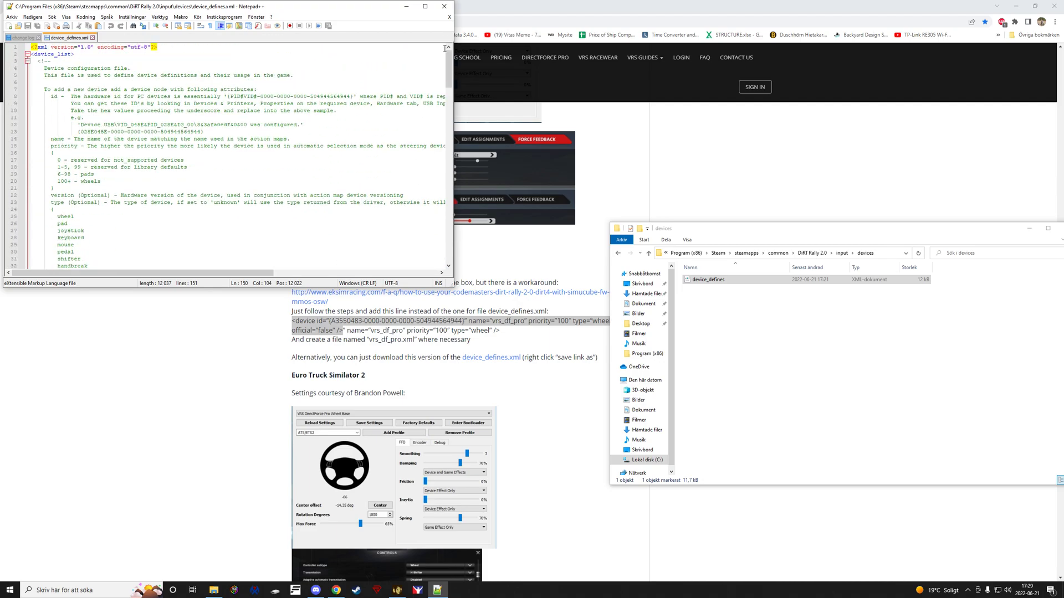
Insert the vrs_df_pro device line (priority 100) before </device_list> in device_defines.xml.
scroll(down, 3)
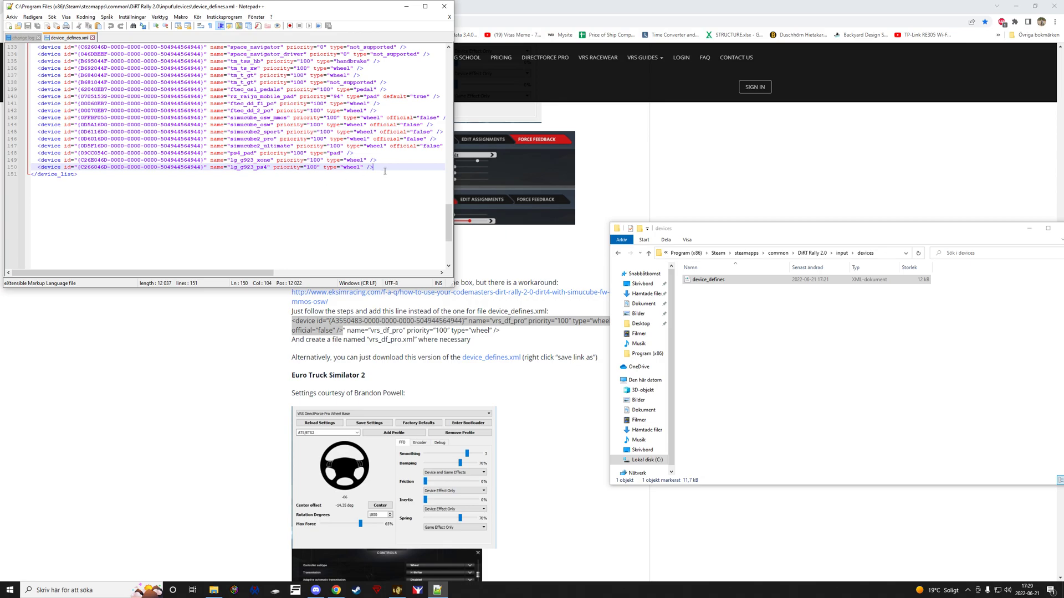
key(Enter)
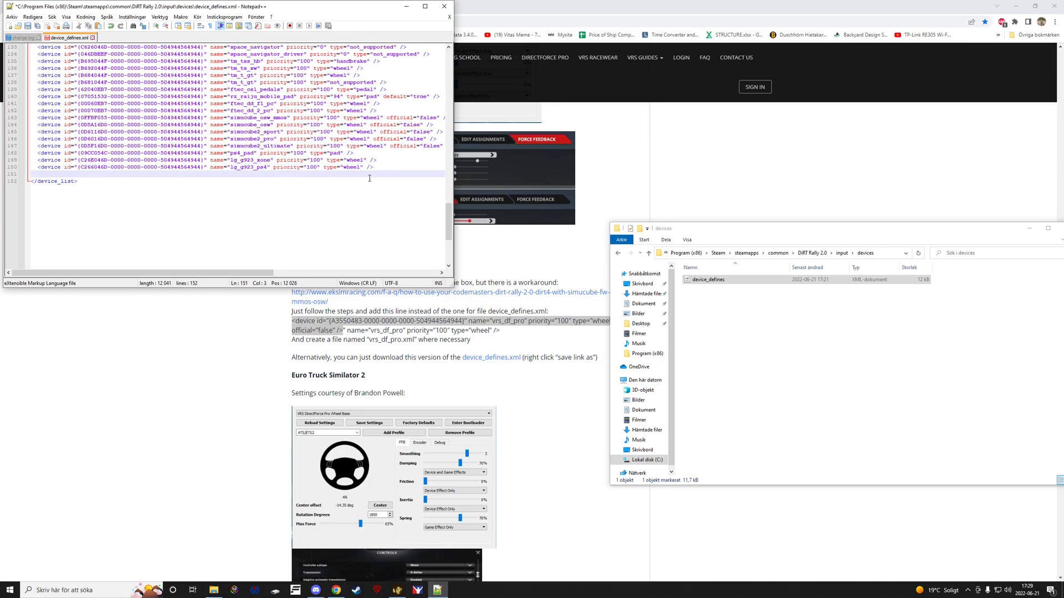
text(<device id="(A3550483-0000-0000-0000-504944564944)" name="vrs_df_pro" priority="100" type="wheel" official="false" />)
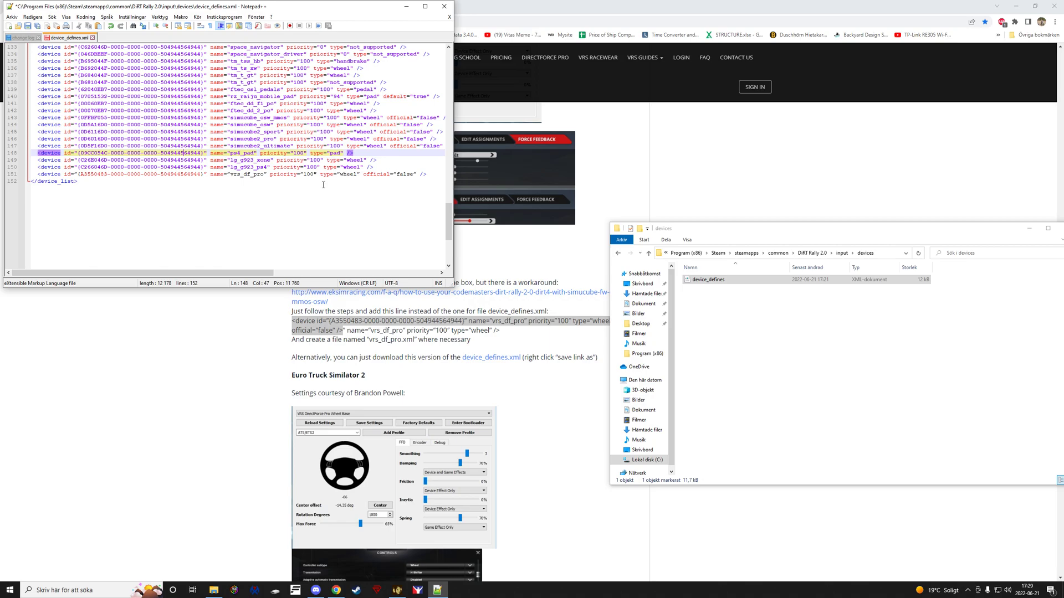
mouse_move(341, 195)
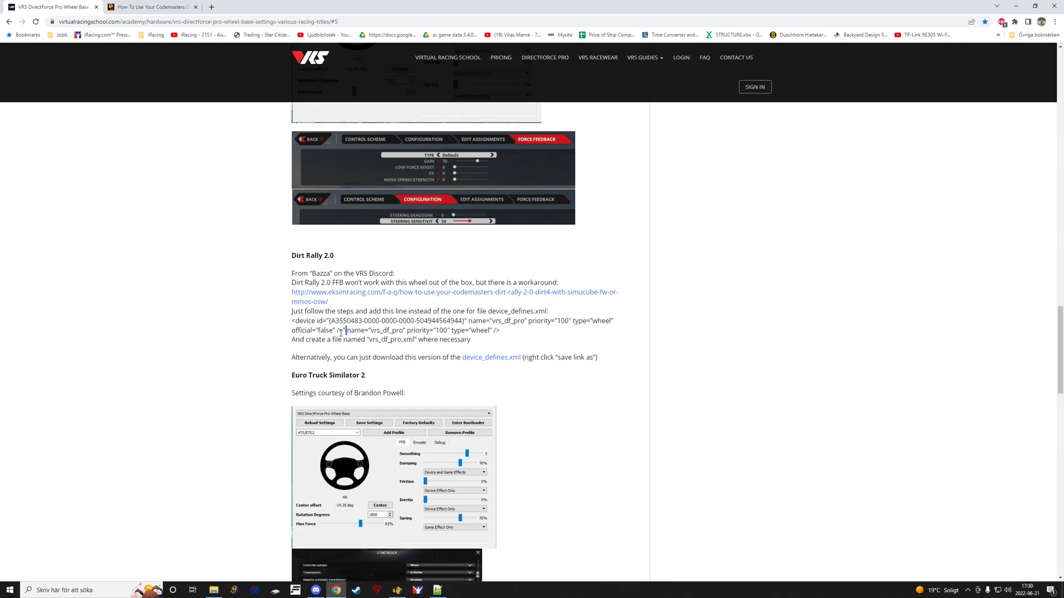
mouse_move(250, 592)
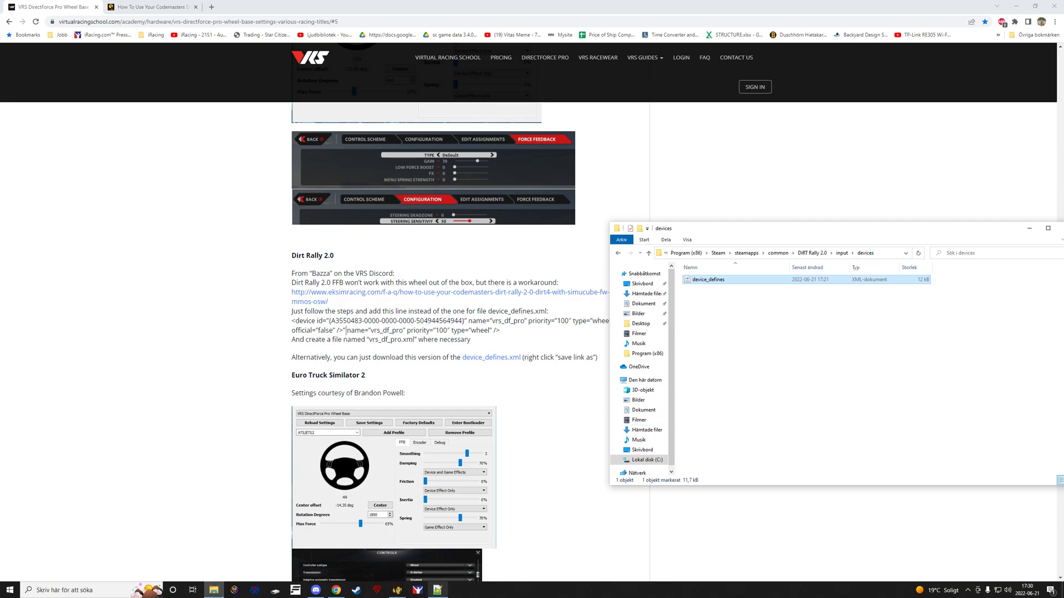
double_click(708, 279)
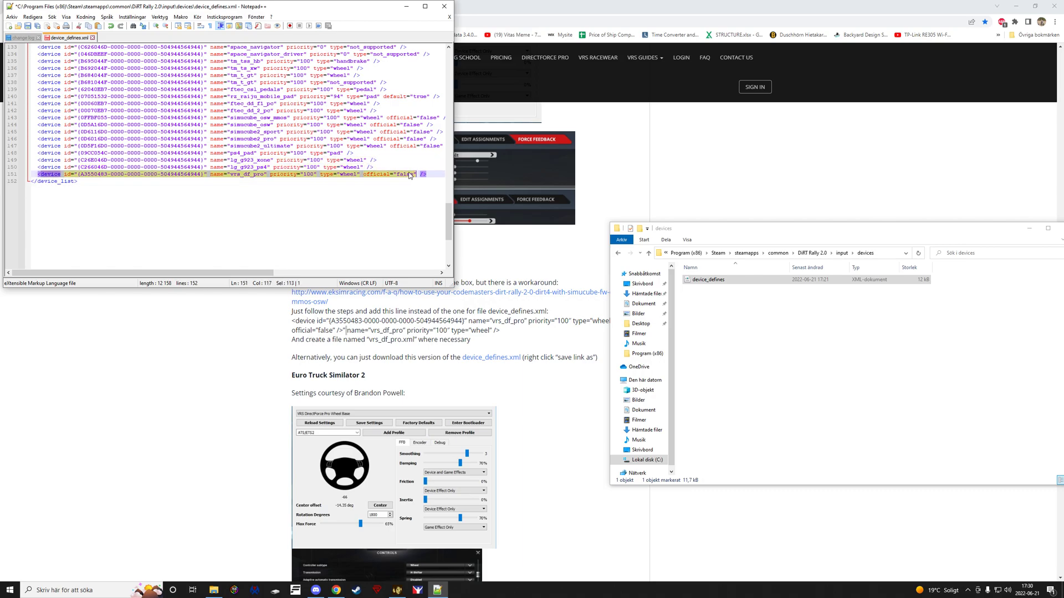
click(9, 21)
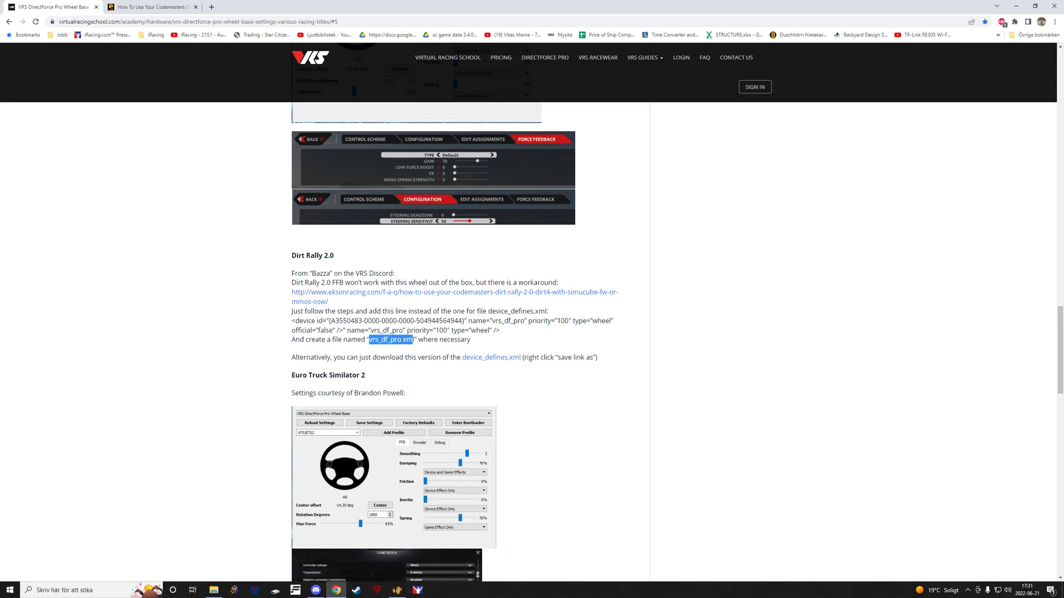
mouse_move(289, 180)
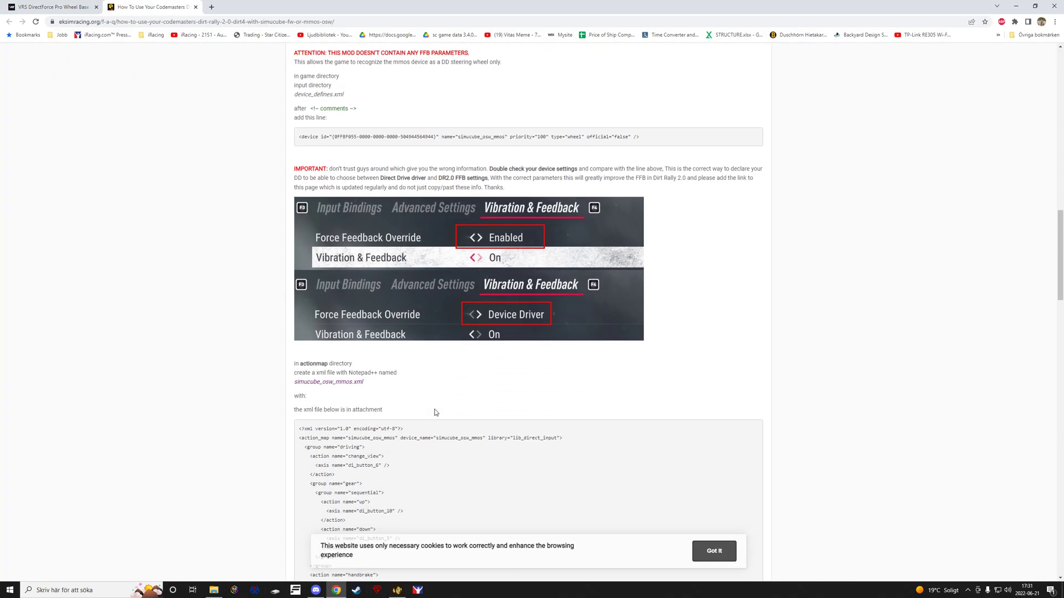
Scroll the EKSimRacing guide to the DOWNLOAD simucube_osw_mmos.xml link.
scroll(down, 3)
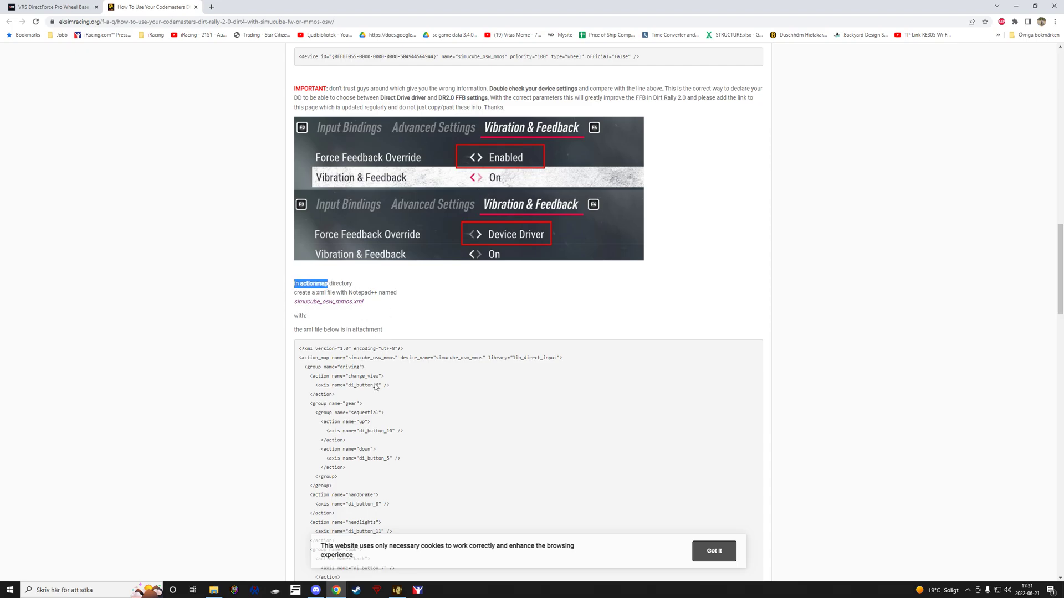
scroll(down, 3)
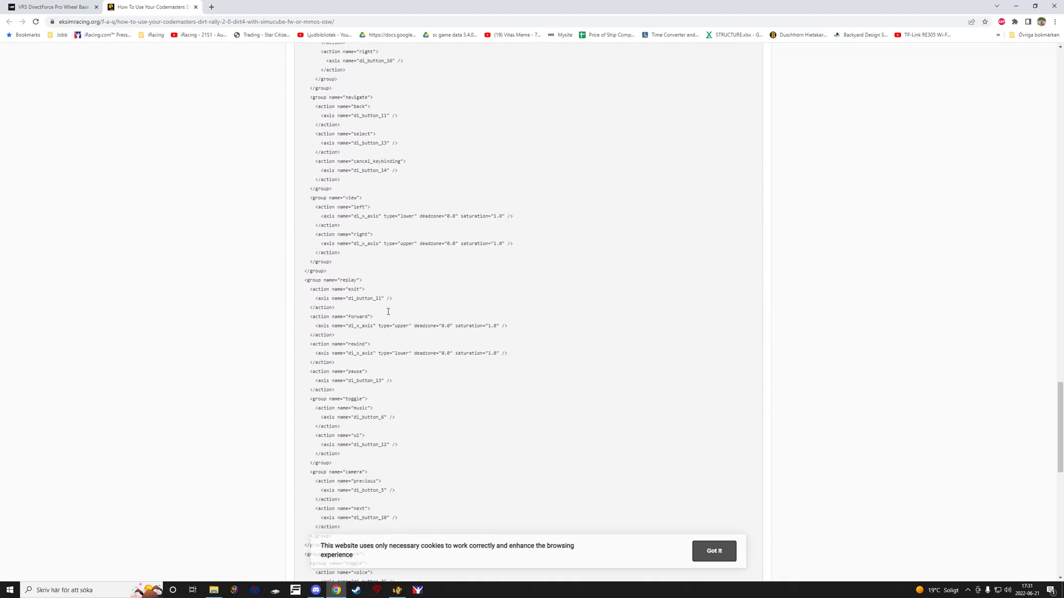
scroll(down, 3)
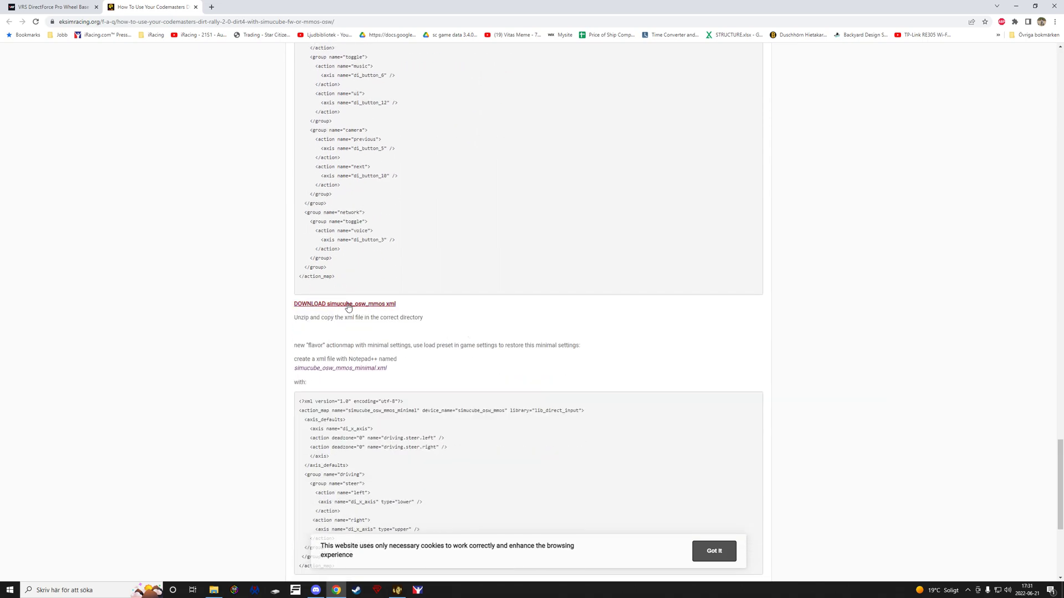
Download the simucube_osw_mmos archive, extract it and copy the XML file.
click(344, 304)
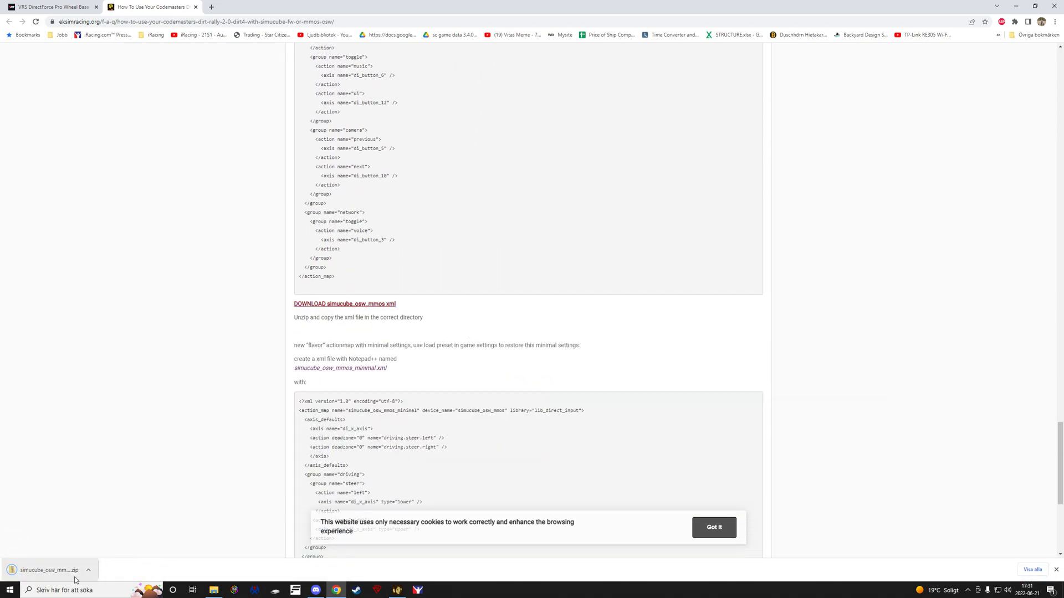
click(48, 570)
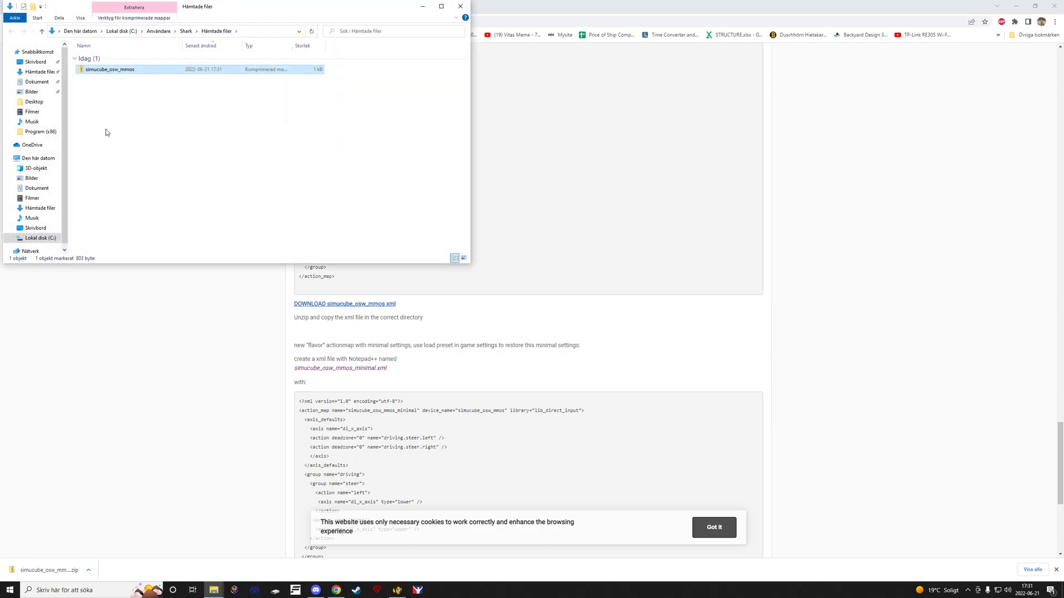
right_click(111, 68)
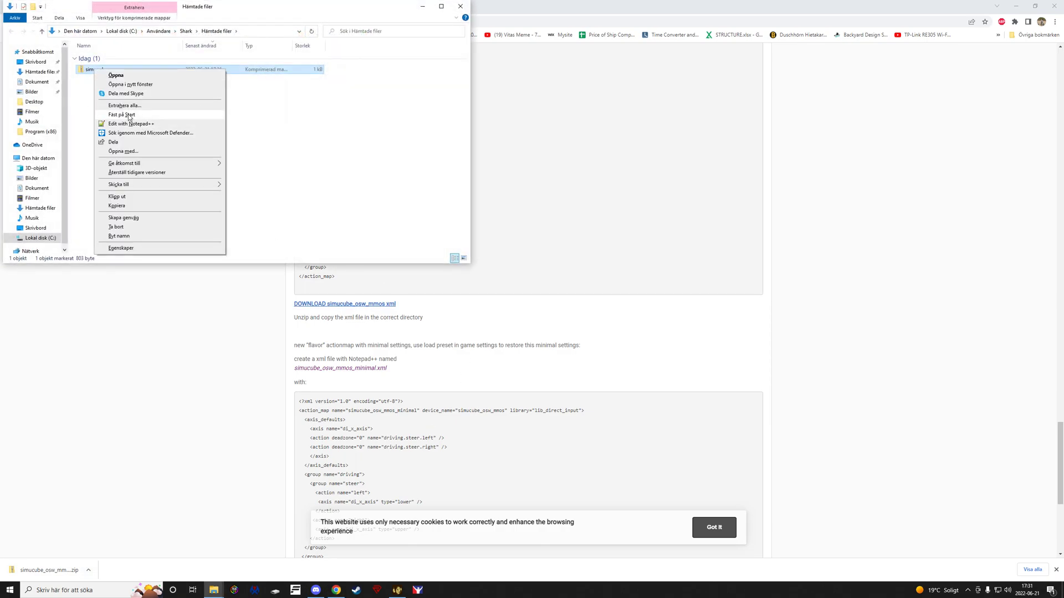
click(123, 105)
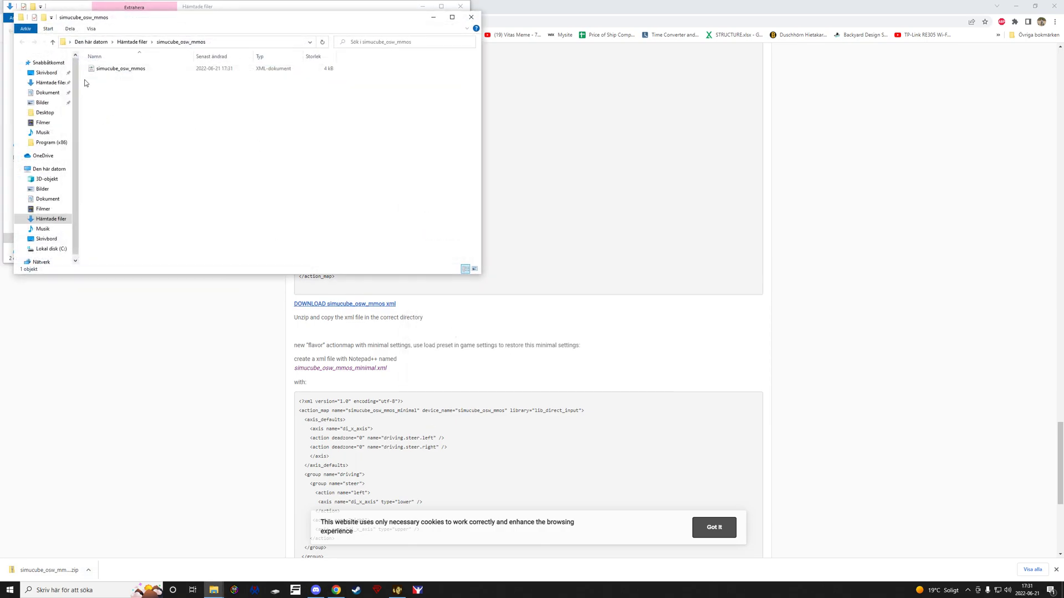
right_click(120, 69)
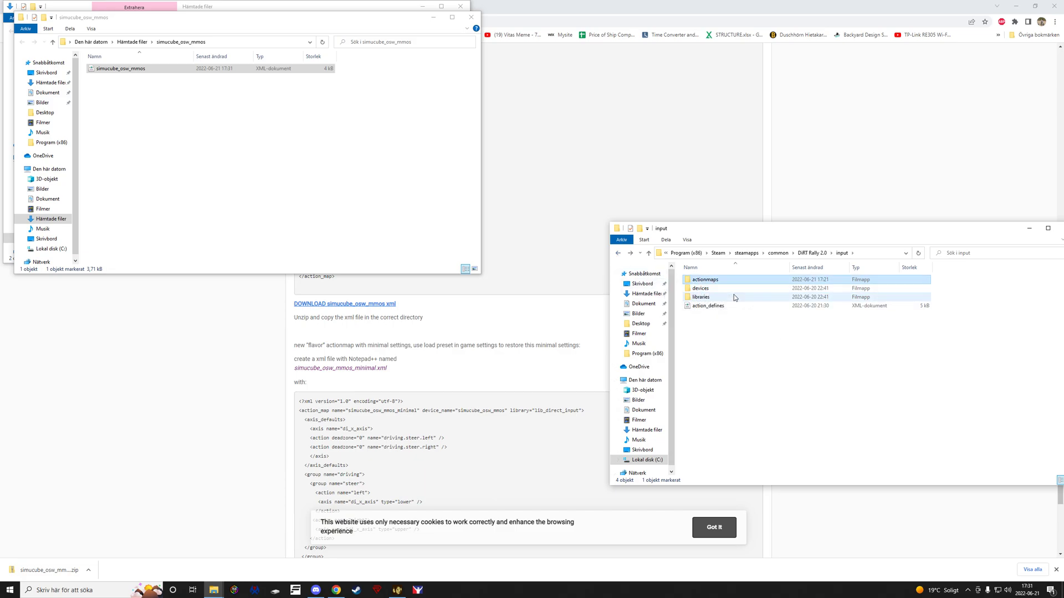
Paste the action map into actionmaps and name it vrs_df_pro.xml.
double_click(705, 279)
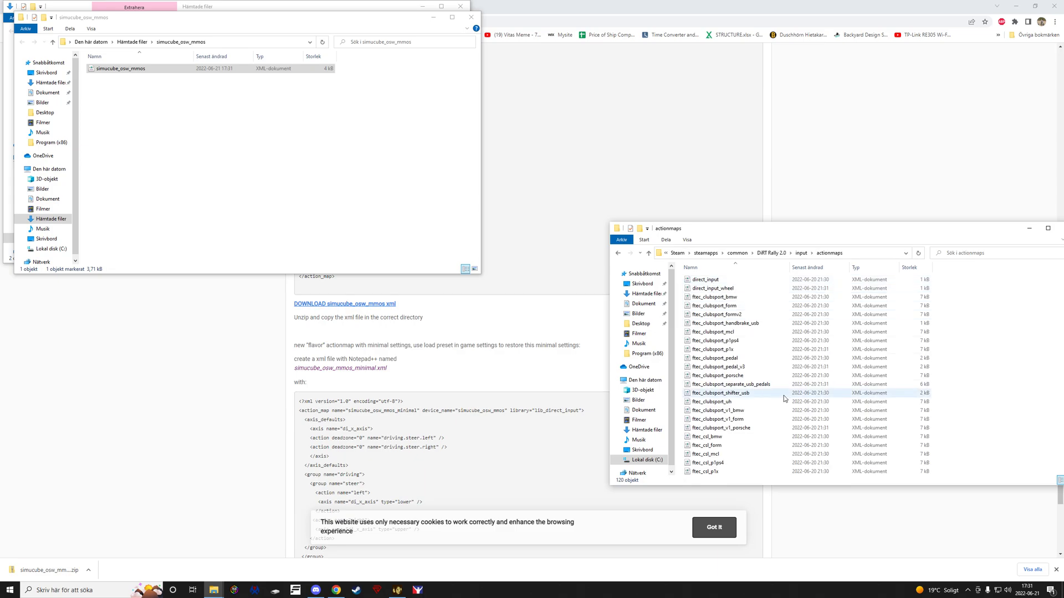
right_click(679, 430)
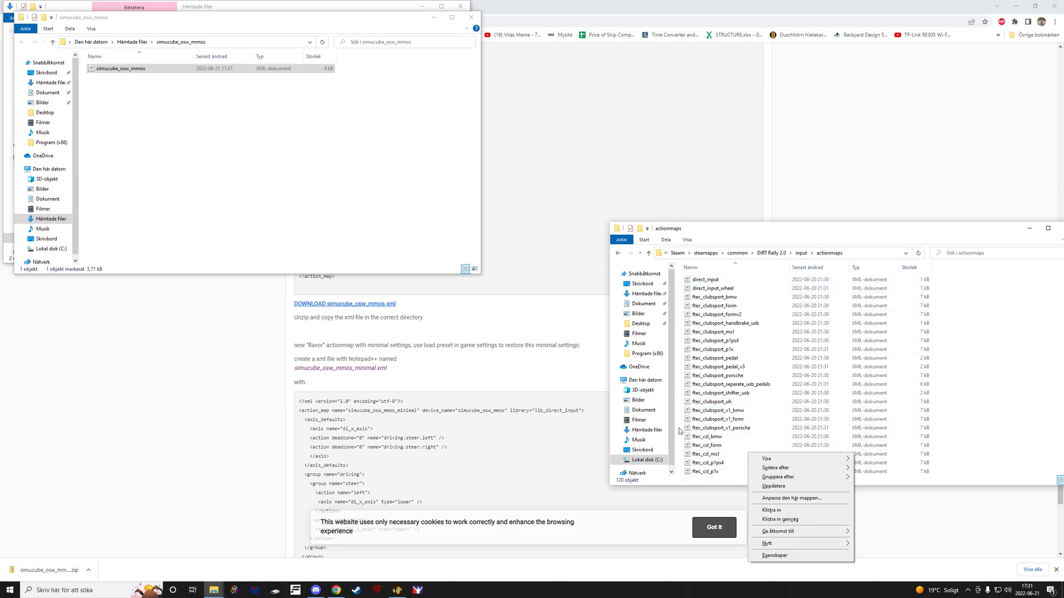
mouse_move(751, 451)
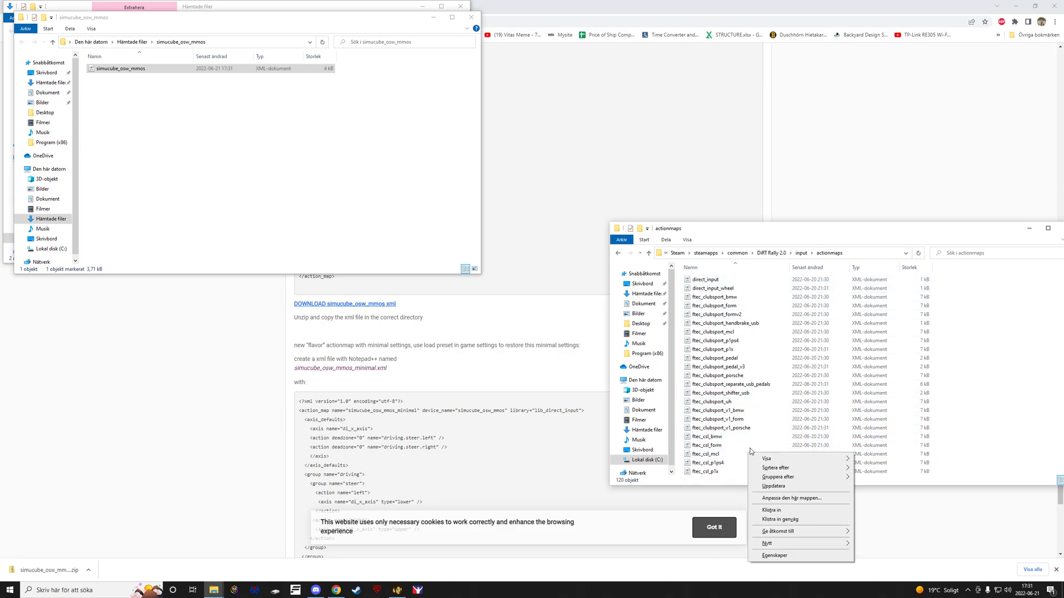
mouse_move(782, 527)
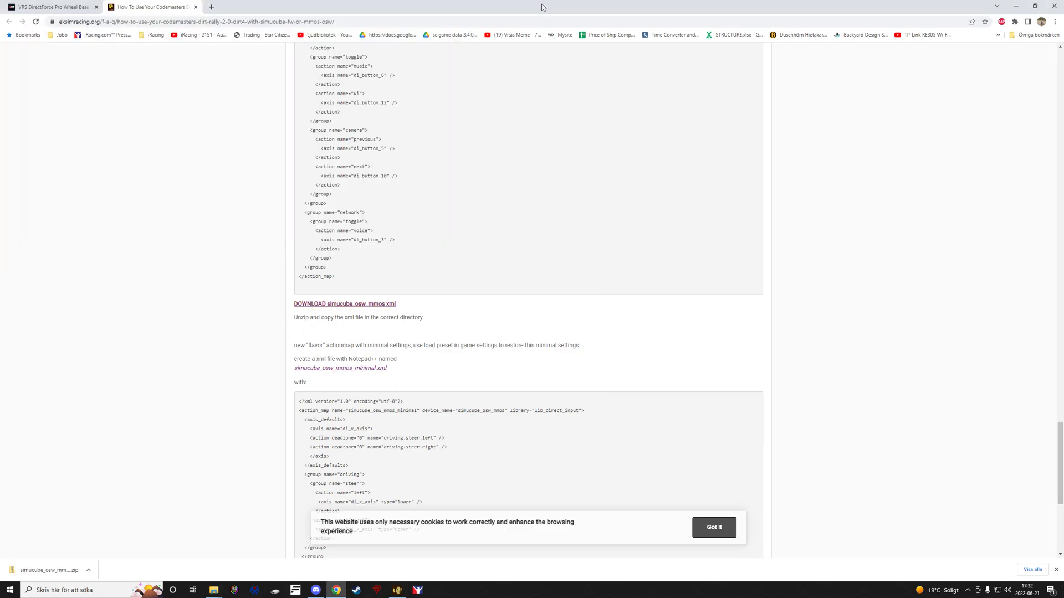
click(50, 8)
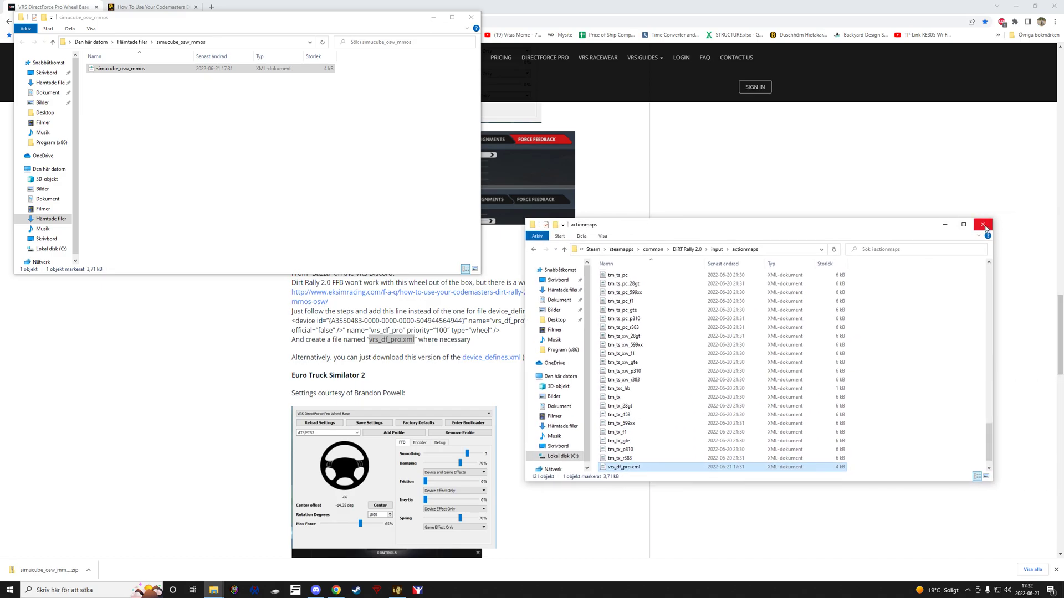
Close both Explorer windows and launch DiRT Rally 2.0 from the desktop.
click(982, 224)
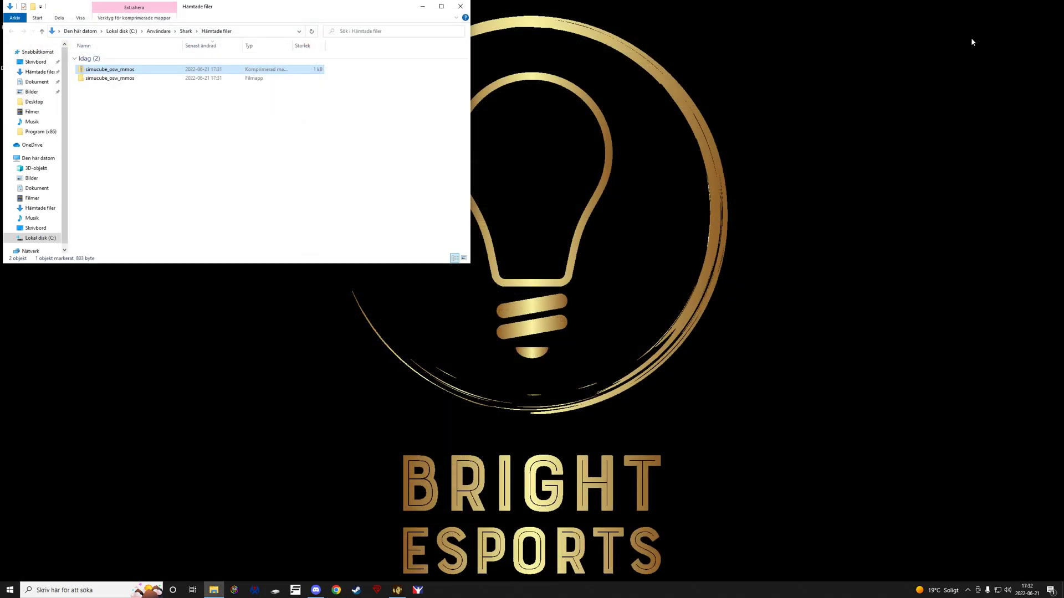
click(459, 6)
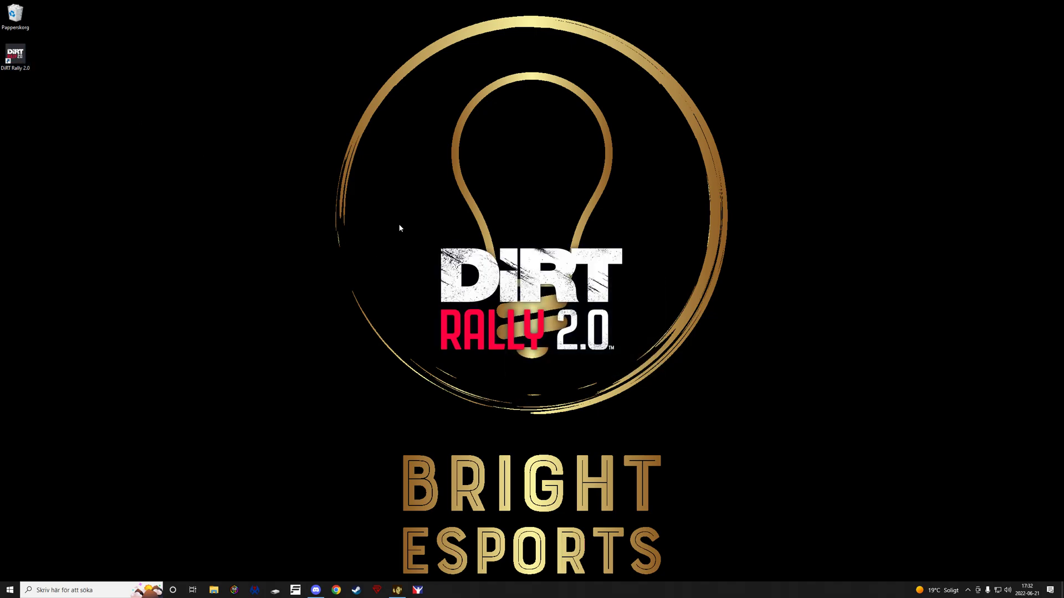
double_click(15, 52)
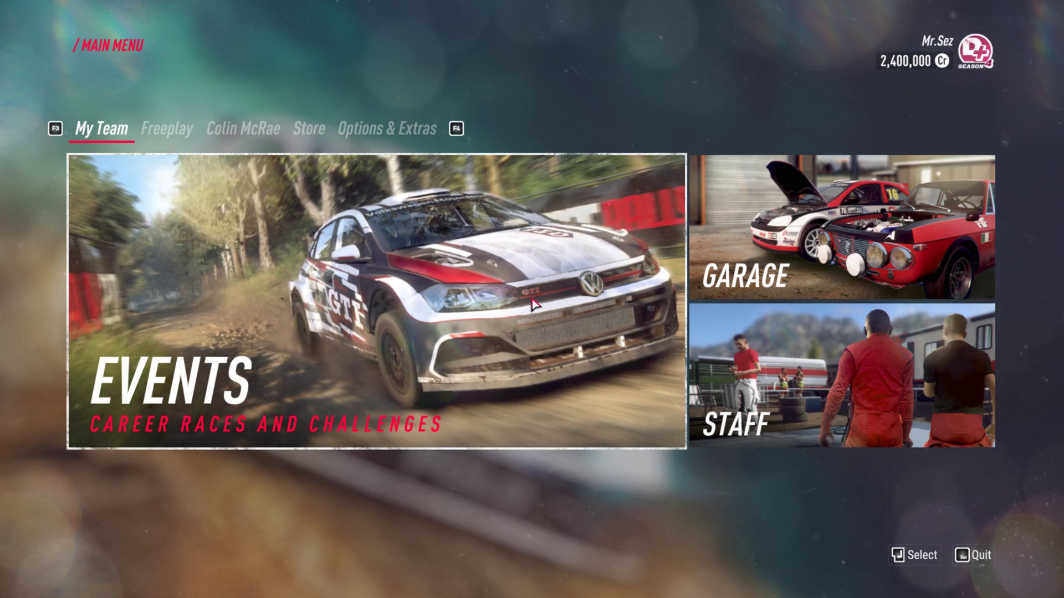
mouse_move(361, 106)
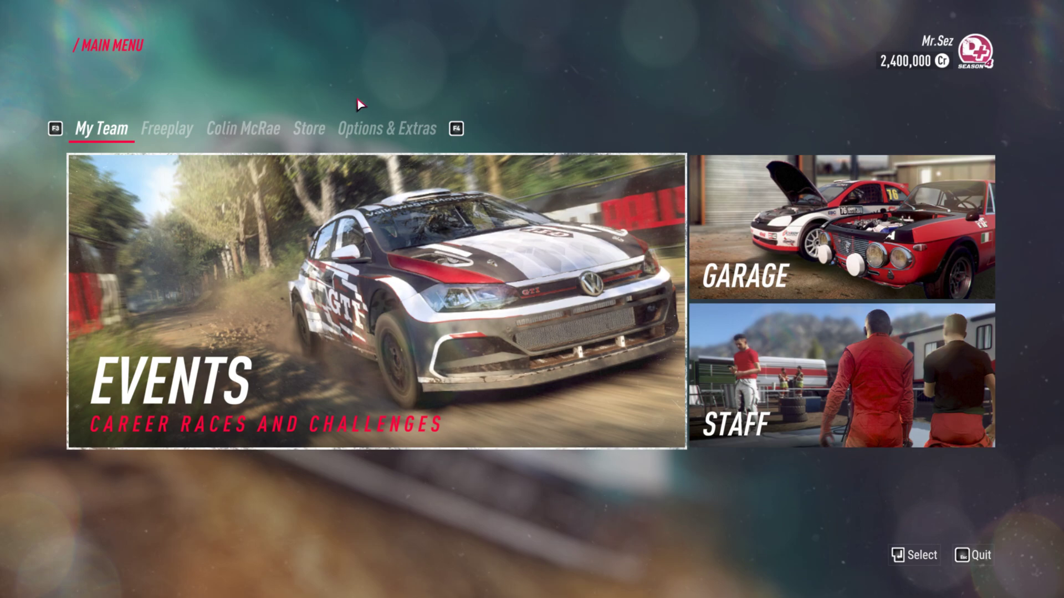
Go to Options & Extras in the DiRT Rally 2.0 main menu.
click(387, 129)
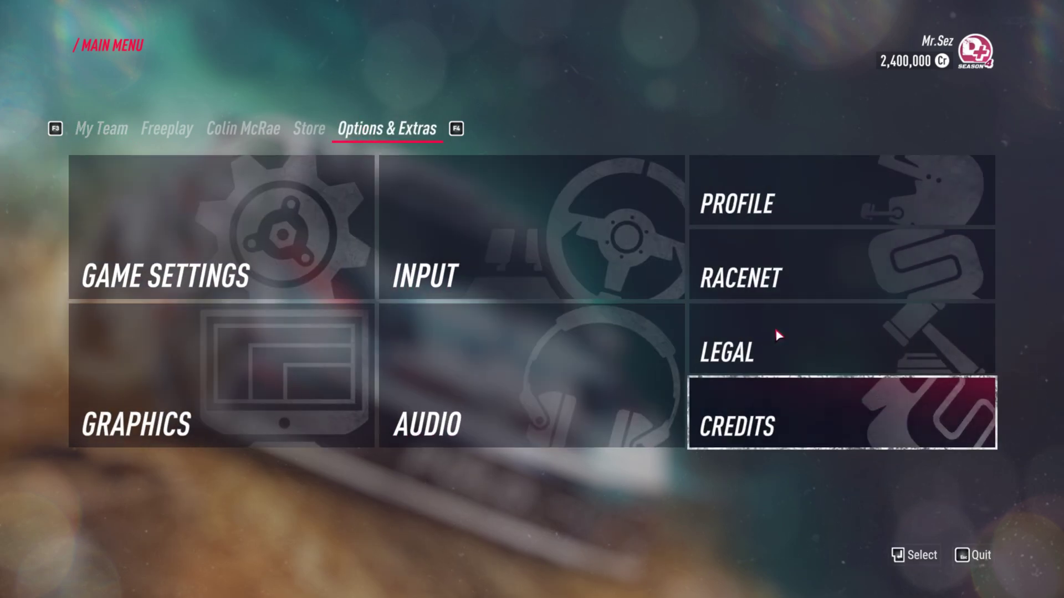
mouse_move(354, 255)
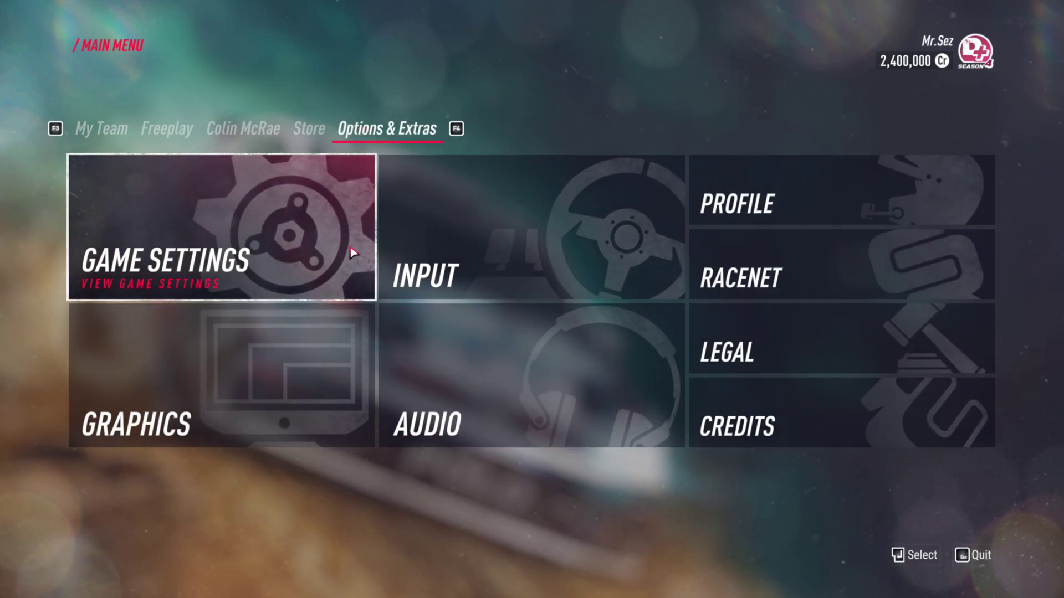